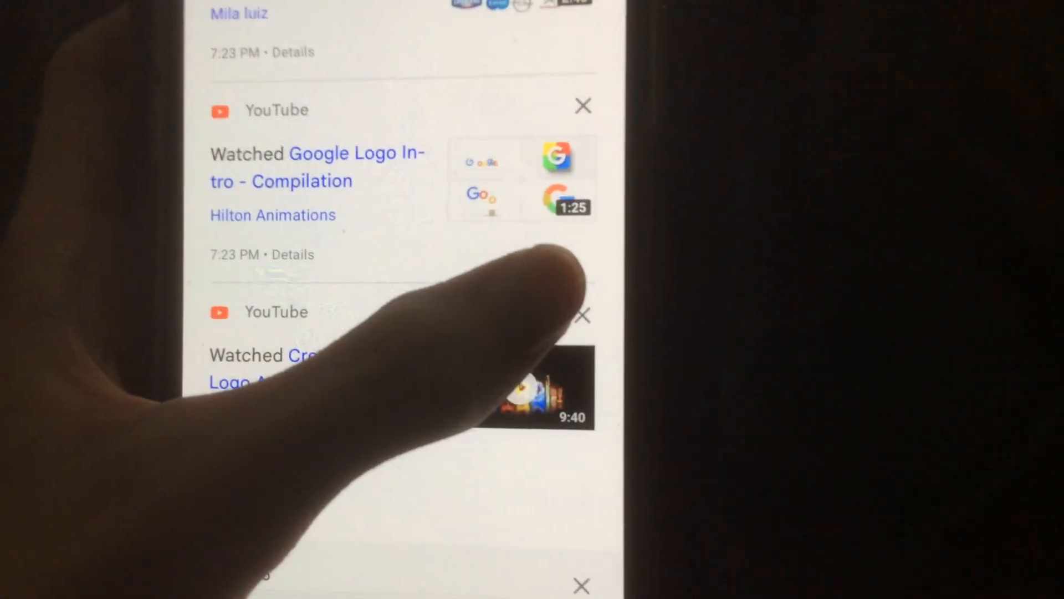
Delete the YouTube watch entry below Google Logo Intro - Compilation from the history.
left_click(582, 316)
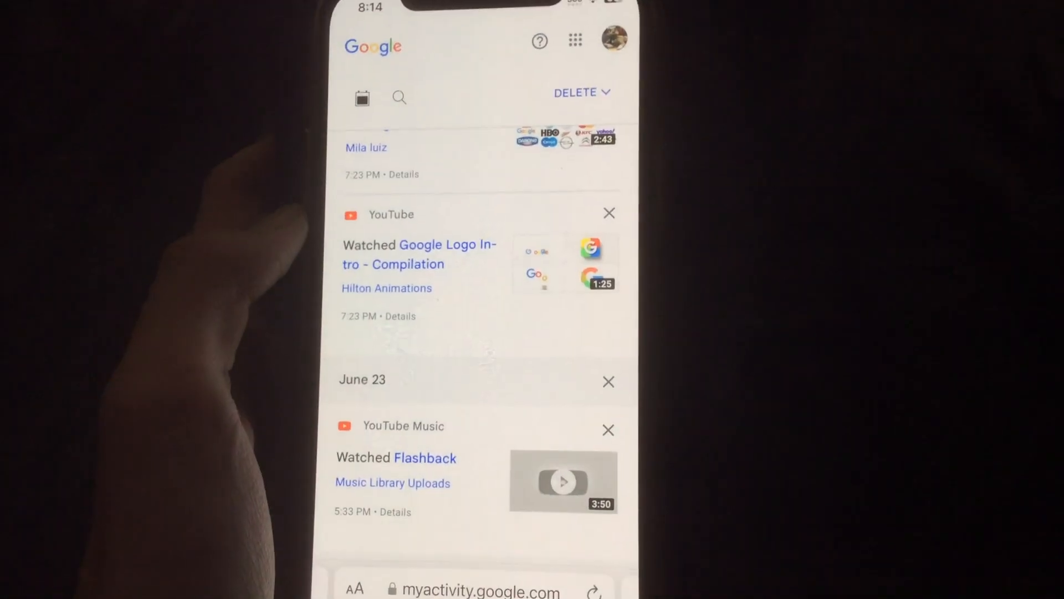
left_click(580, 92)
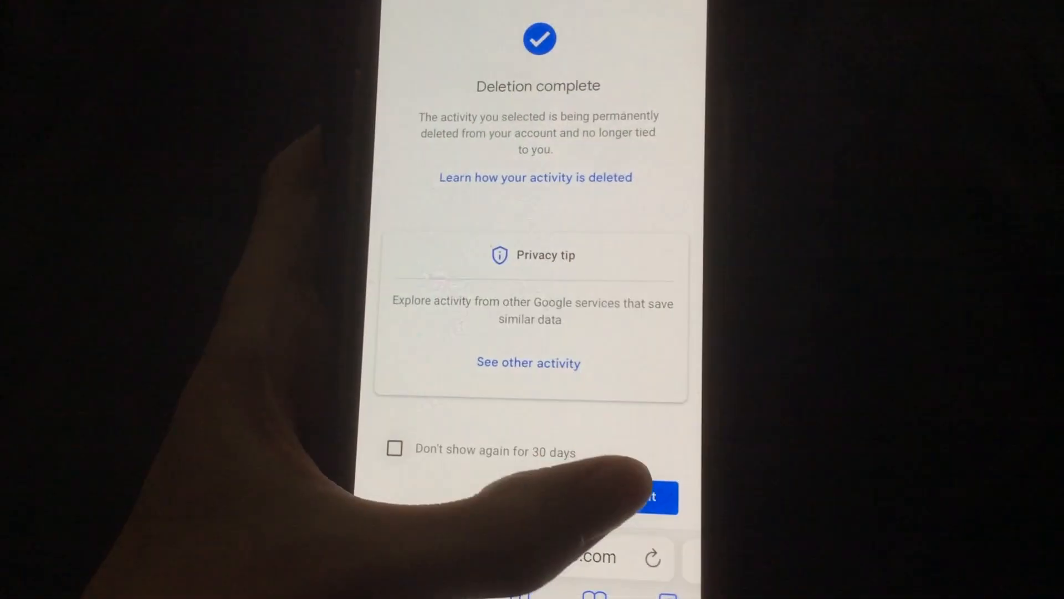
Dismiss the Deletion complete notice with Got it and scroll further down the watch history.
left_click(648, 497)
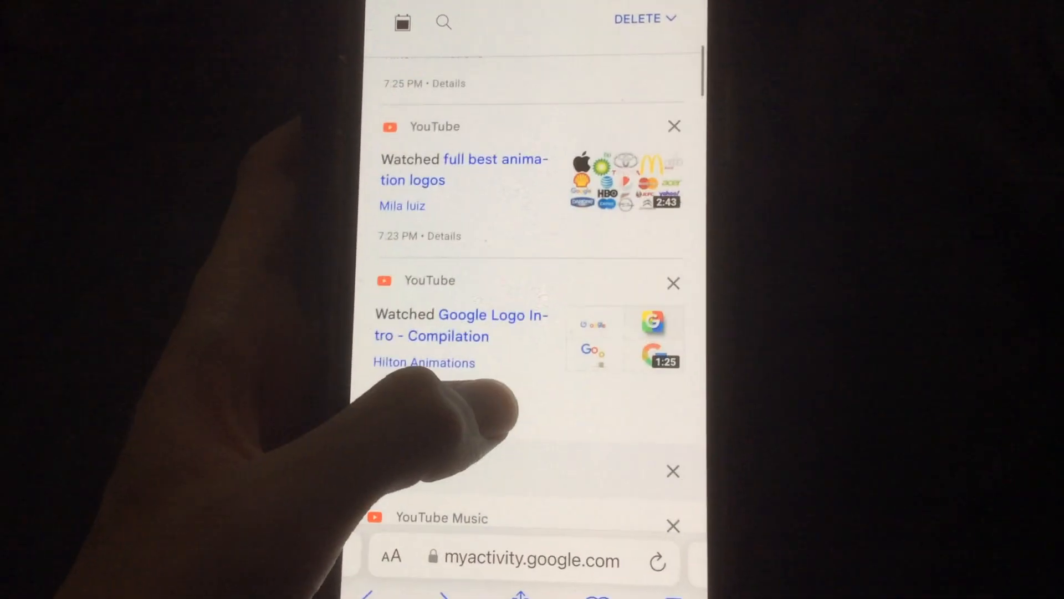
scroll("down", 3)
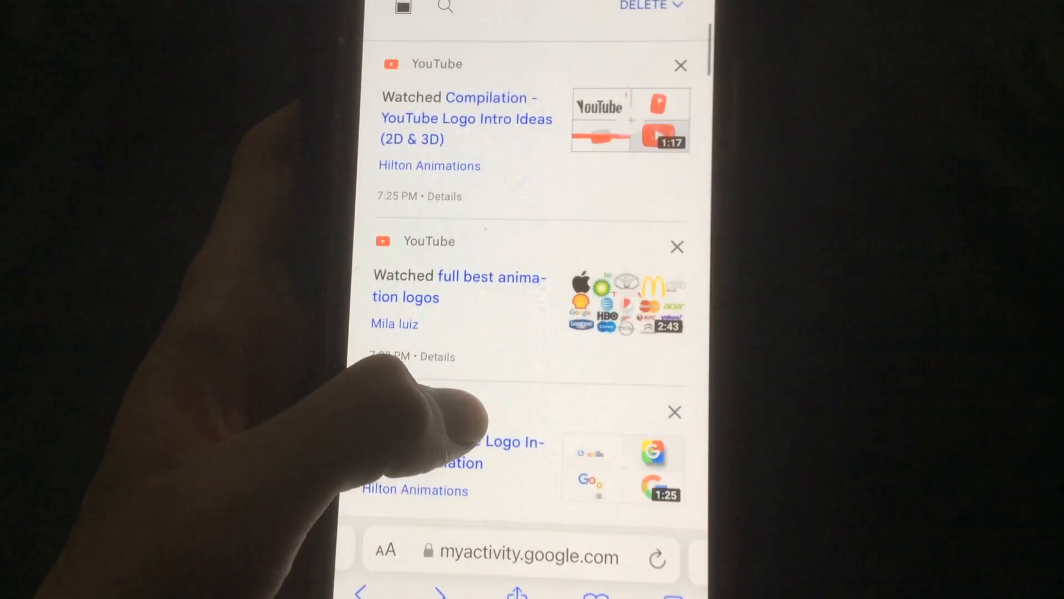
scroll("down", 3)
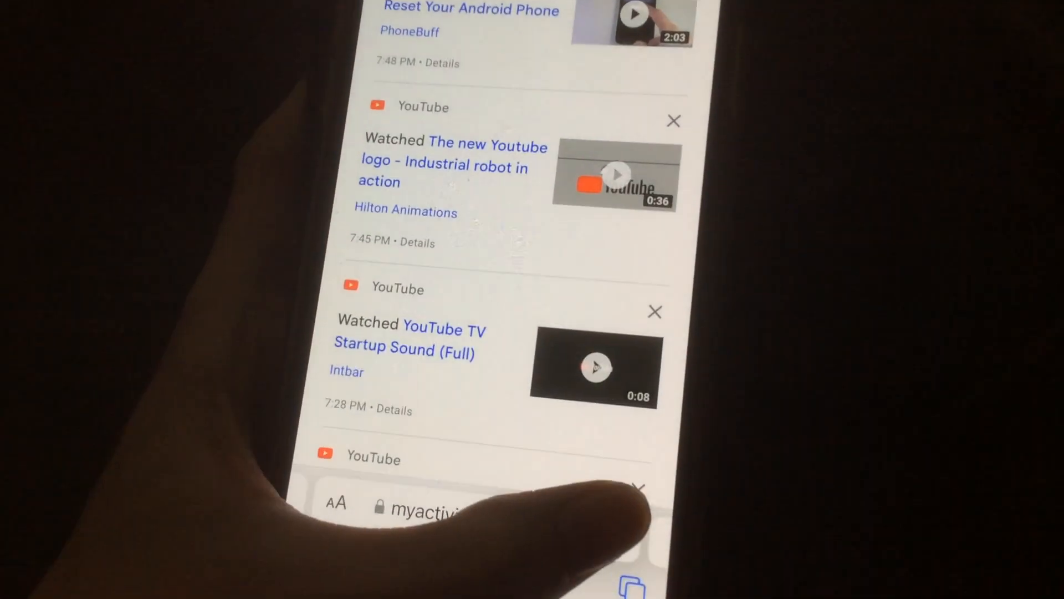
scroll("down", 3)
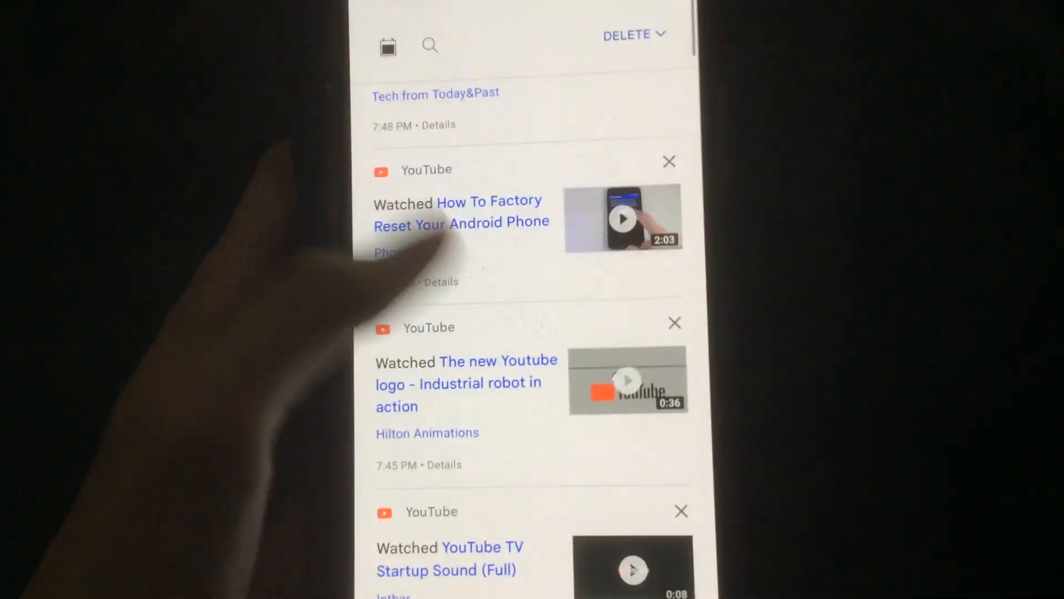
scroll("down", 3)
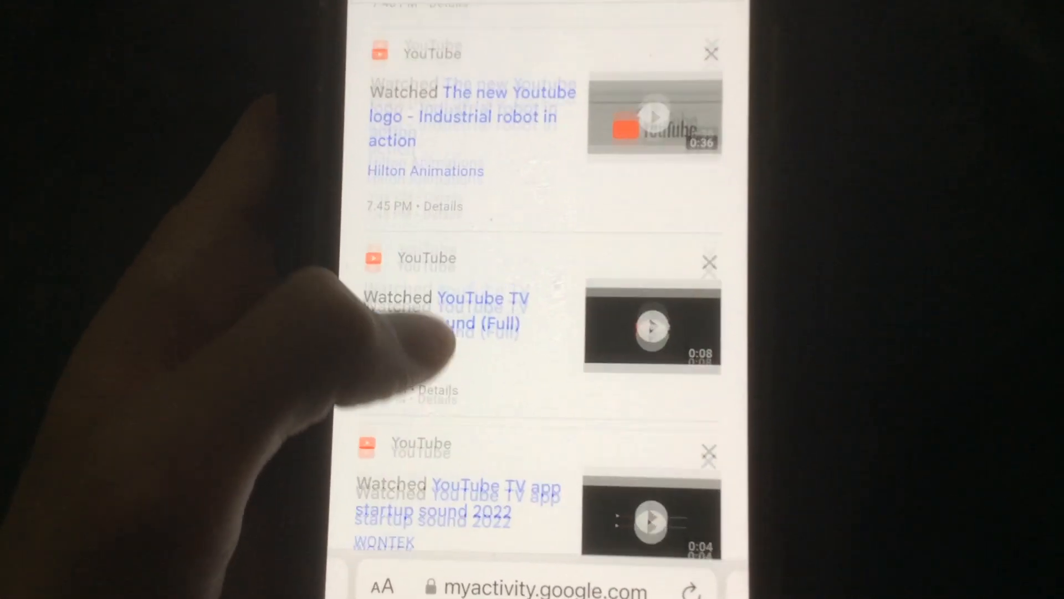
scroll("down", 3)
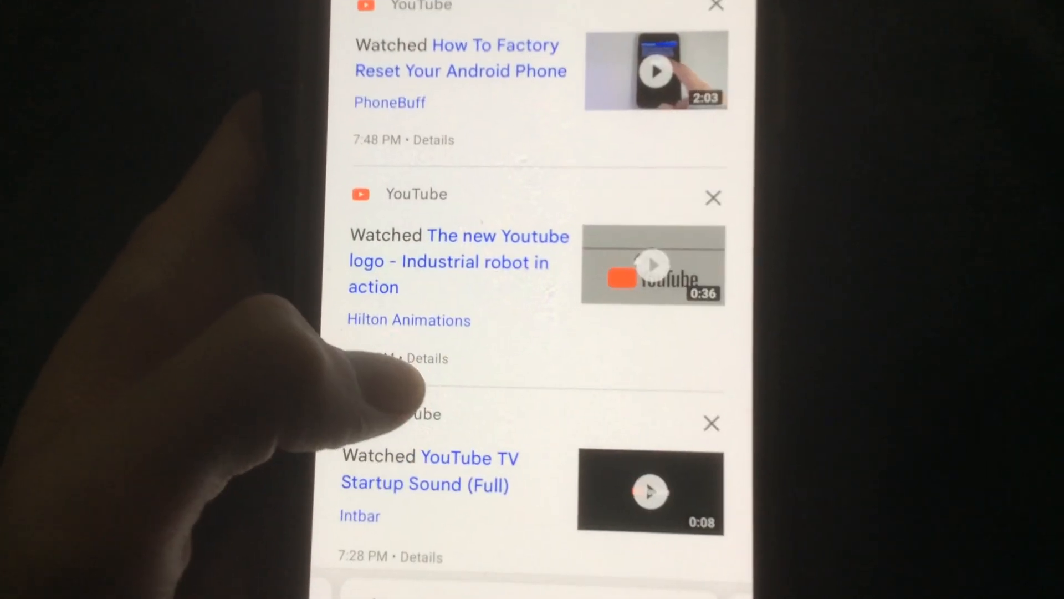